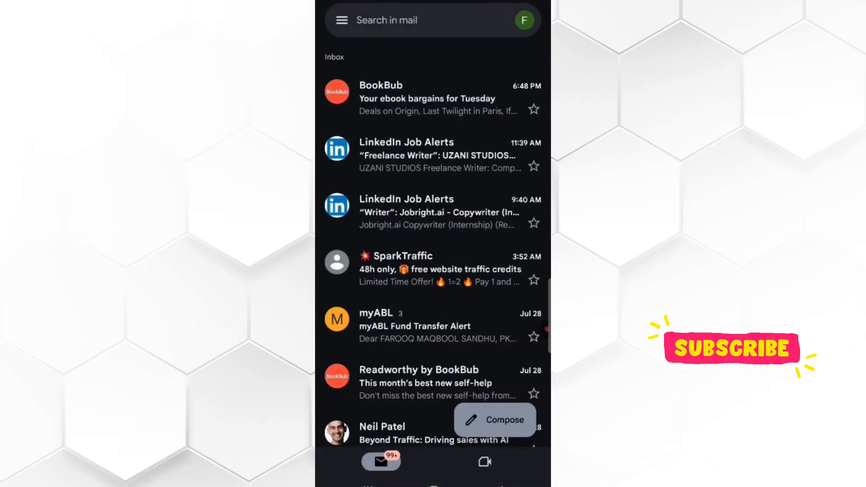
Start adding another email account from the inbox's account menu.
{"action": "left_click", "coordinate": [524, 21]}
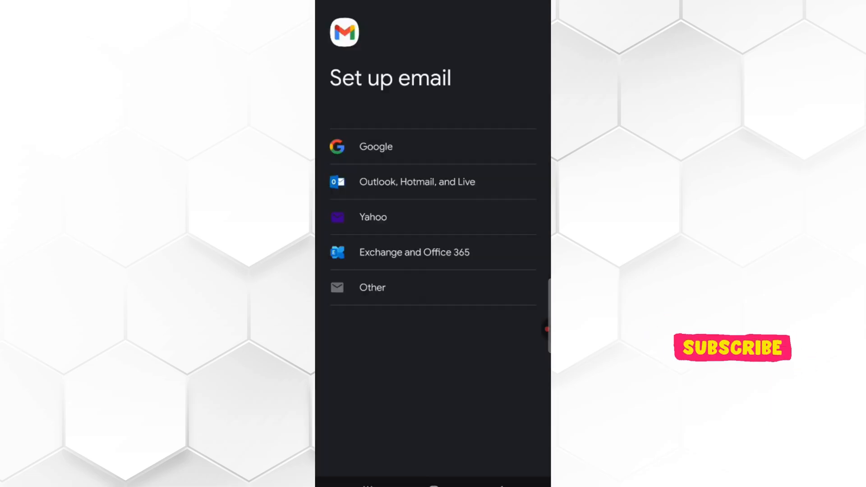
{"action": "left_click", "coordinate": [390, 146]}
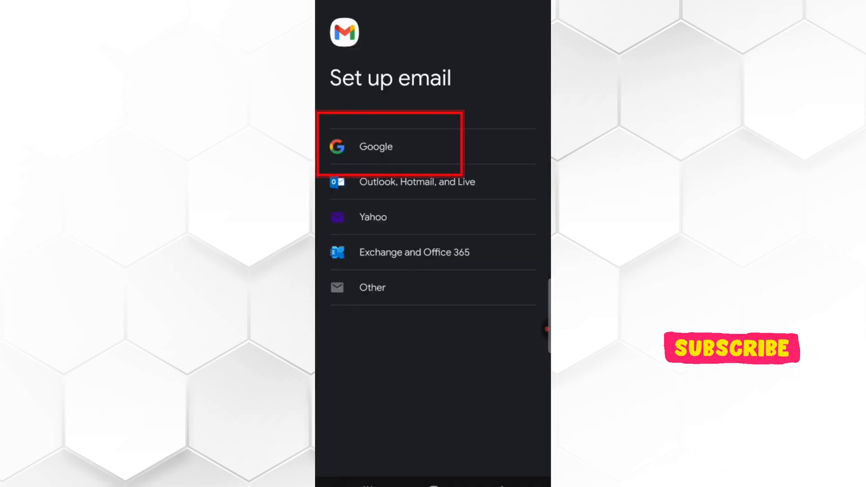
{"action": "left_click", "coordinate": [390, 146]}
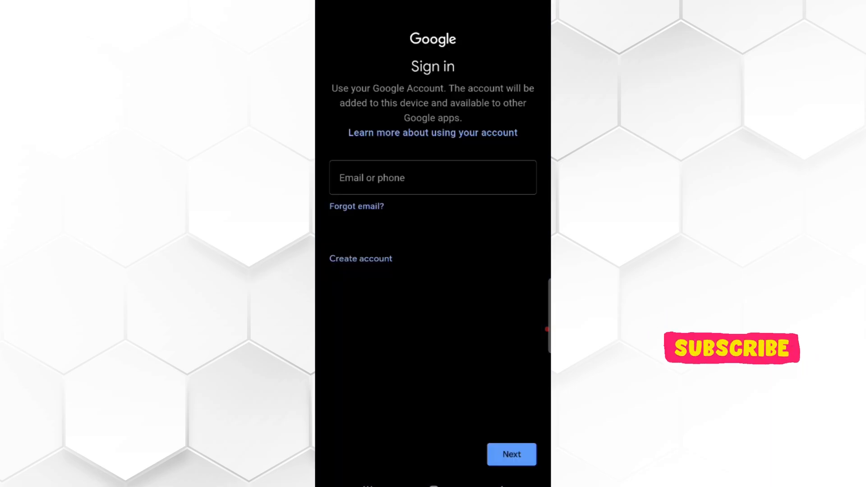
{"action": "left_click", "coordinate": [432, 178]}
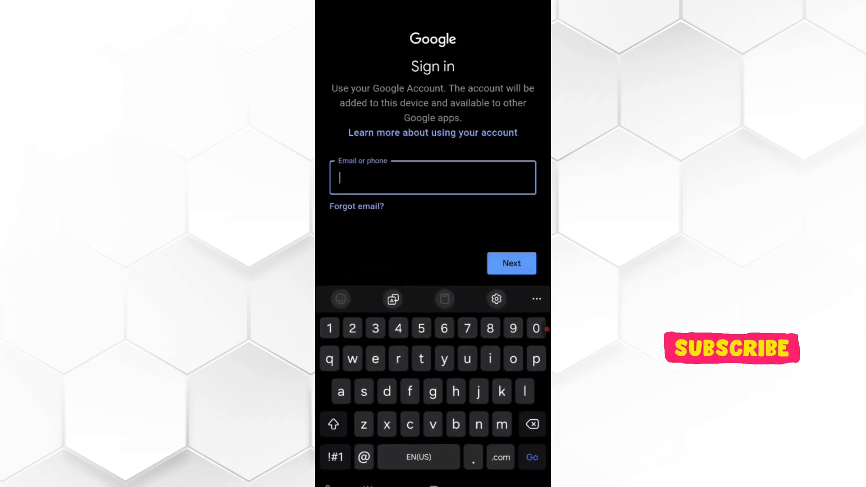
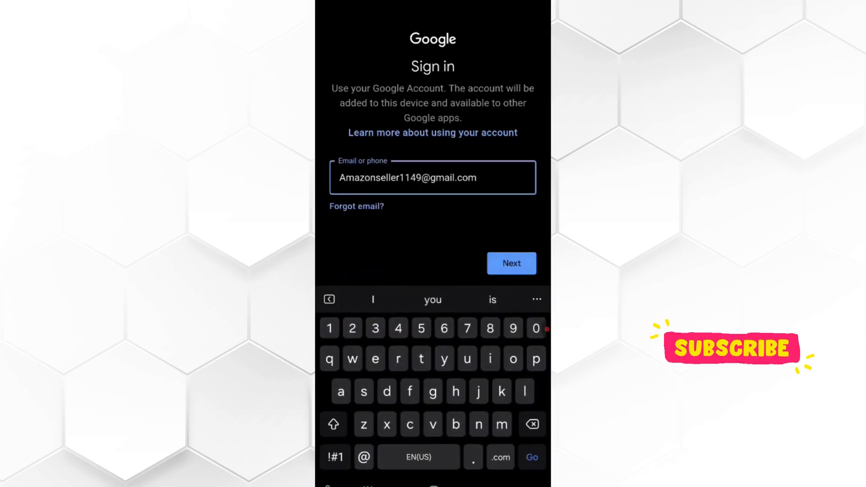
{"action": "left_click", "coordinate": [511, 263]}
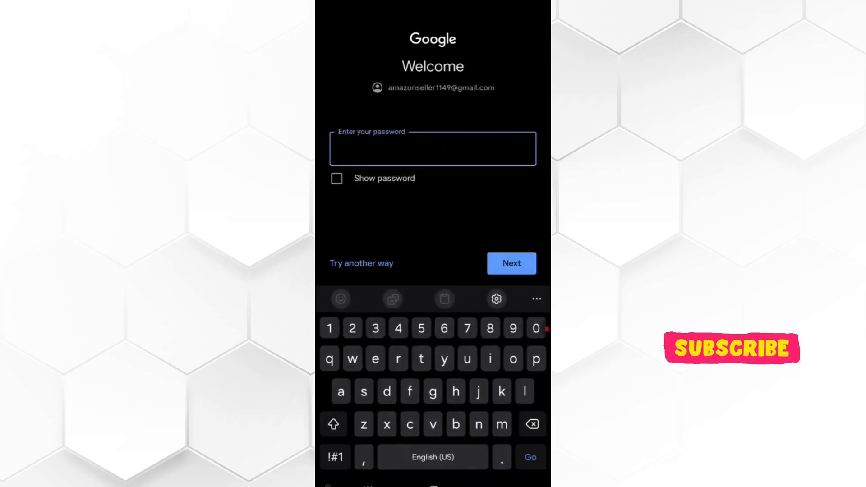
Skip the password via Try another way, reaching the phone verification option.
{"action": "left_click", "coordinate": [432, 148]}
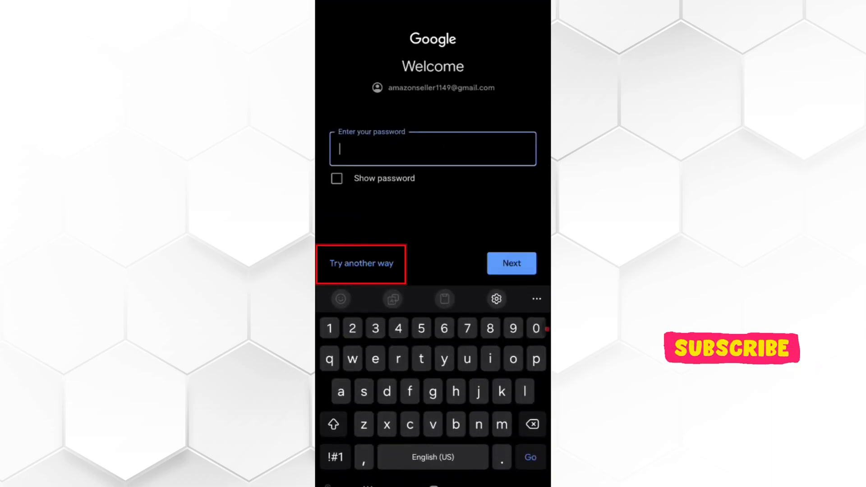
{"action": "left_click", "coordinate": [361, 263]}
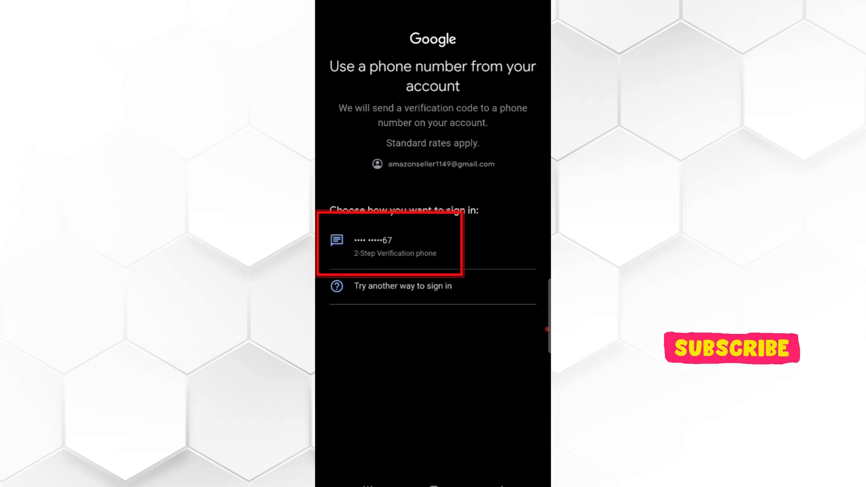
Pass over phone verification to reach the email verification-code recovery choices.
{"action": "left_click", "coordinate": [390, 246]}
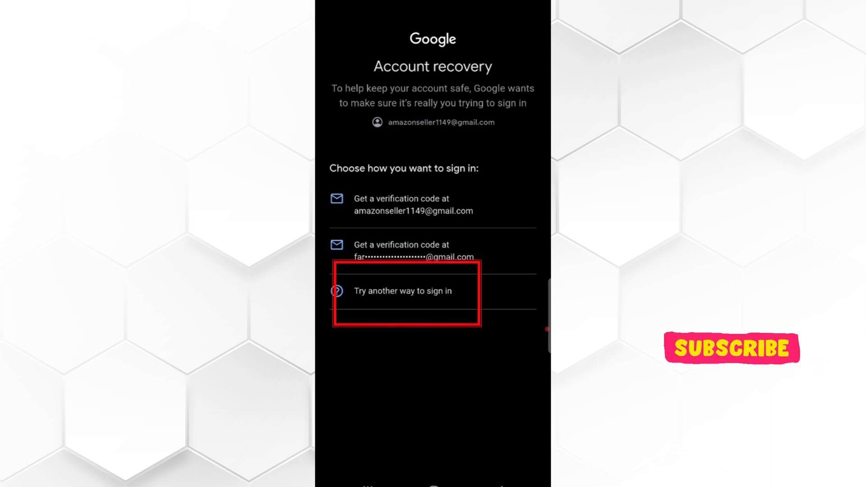
Pick yet another sign-in way and continue to the 48-hour sign-in link recovery step.
{"action": "left_click", "coordinate": [403, 291]}
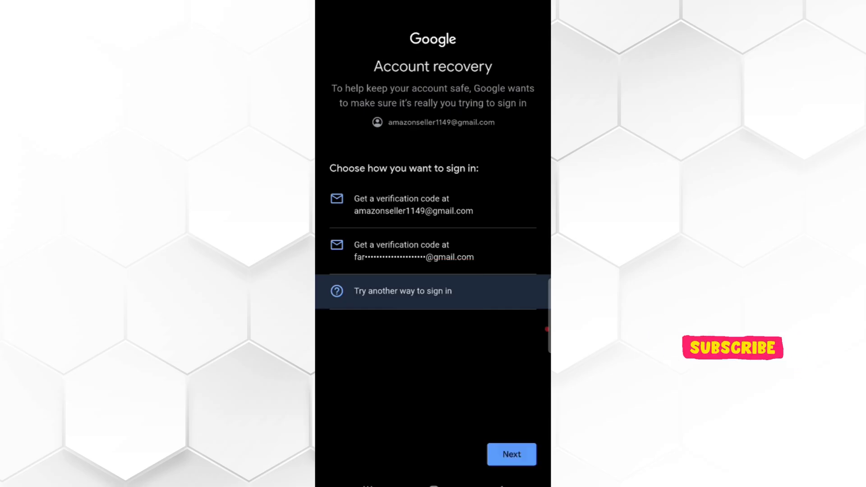
{"action": "left_click", "coordinate": [404, 292]}
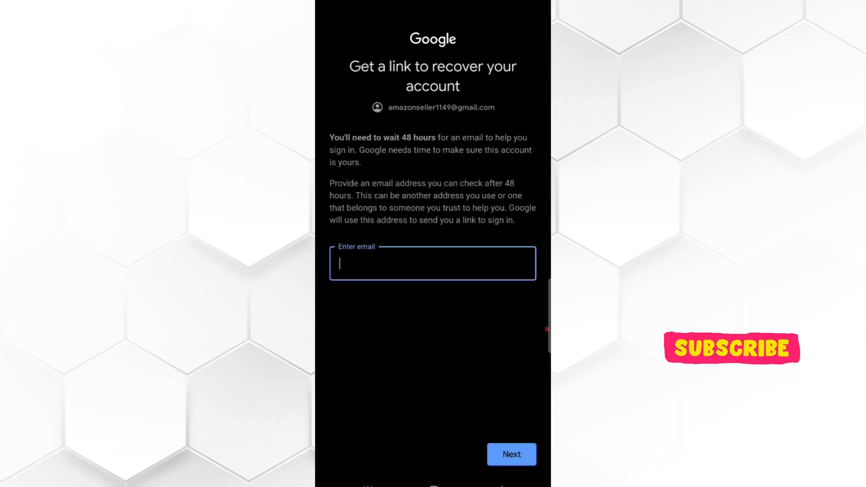
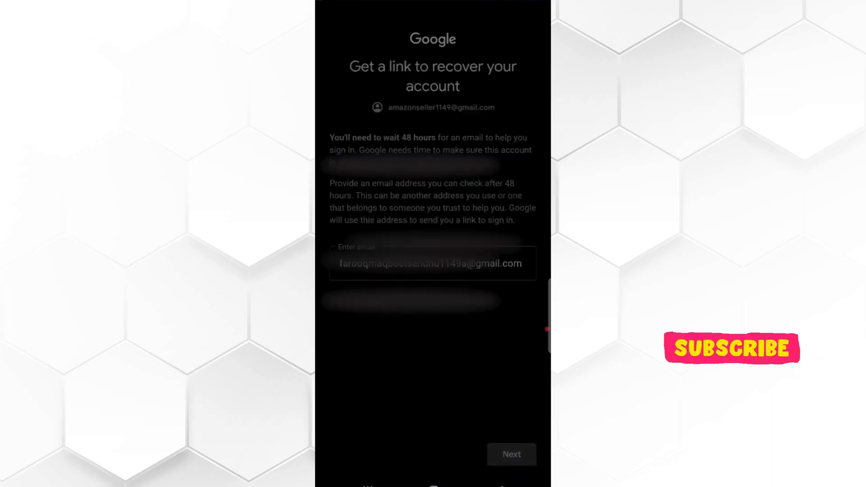
{"action": "left_click", "coordinate": [511, 454]}
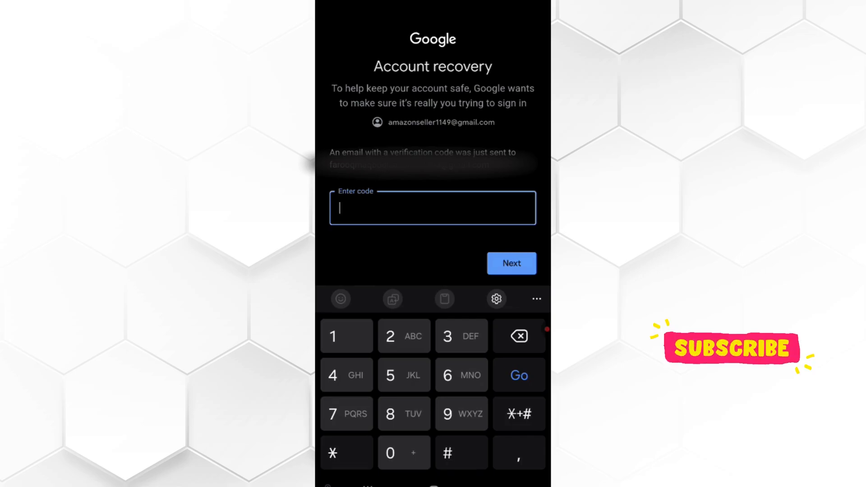
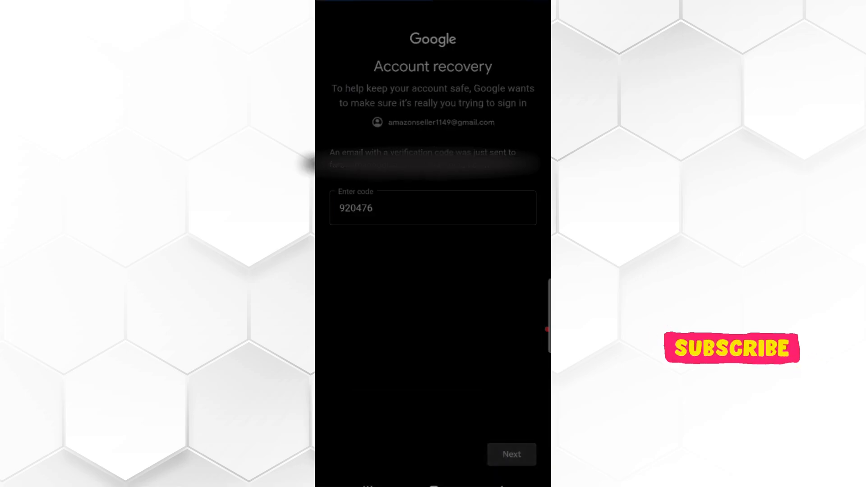
{"action": "left_click", "coordinate": [510, 454]}
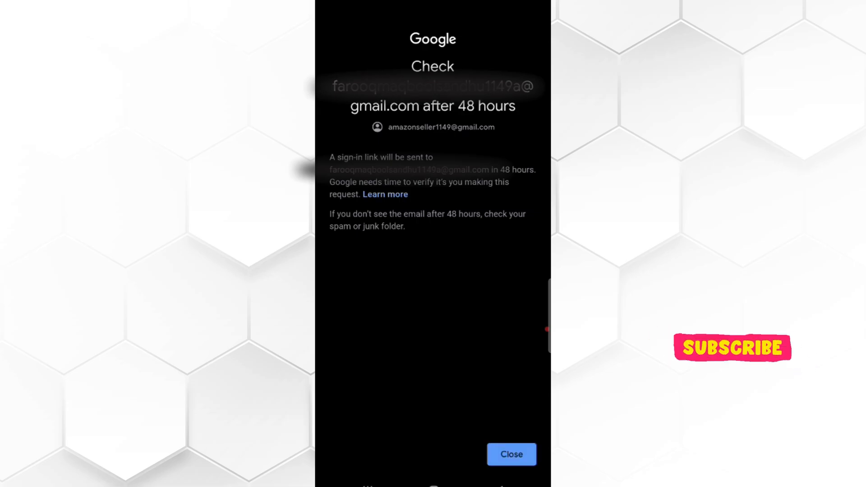